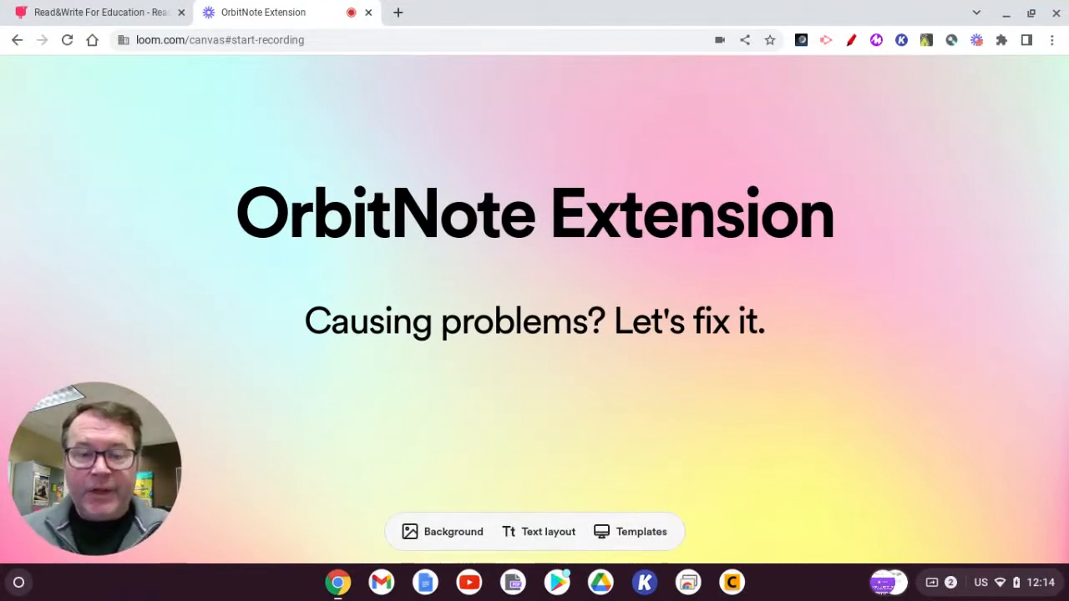
mouse_move(217, 122)
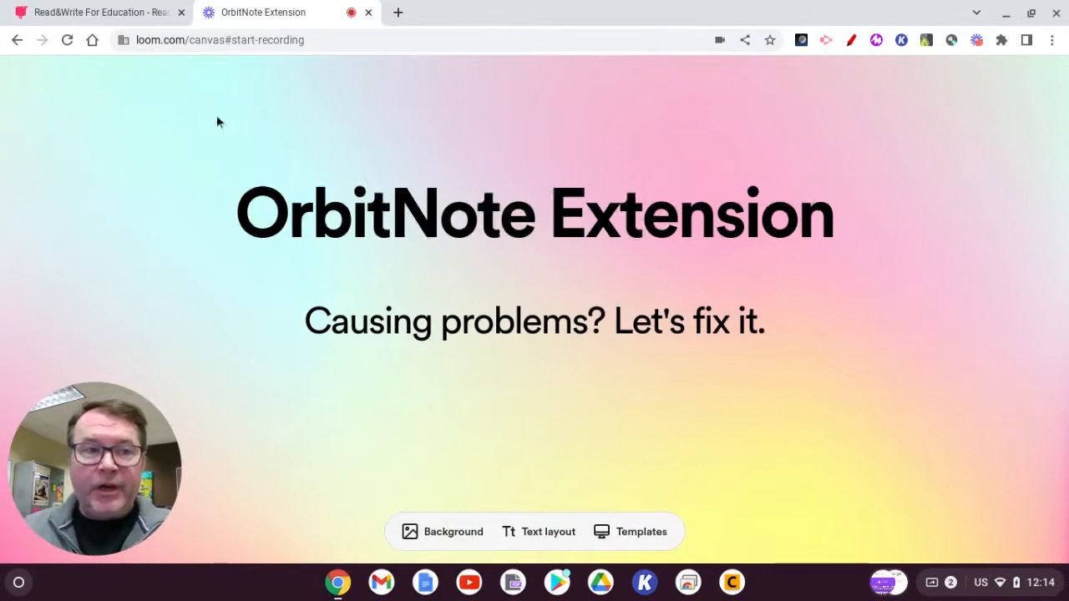
Step: From the Texthelp tab, reach Chrome's Extensions list via More tools
left_click(92, 12)
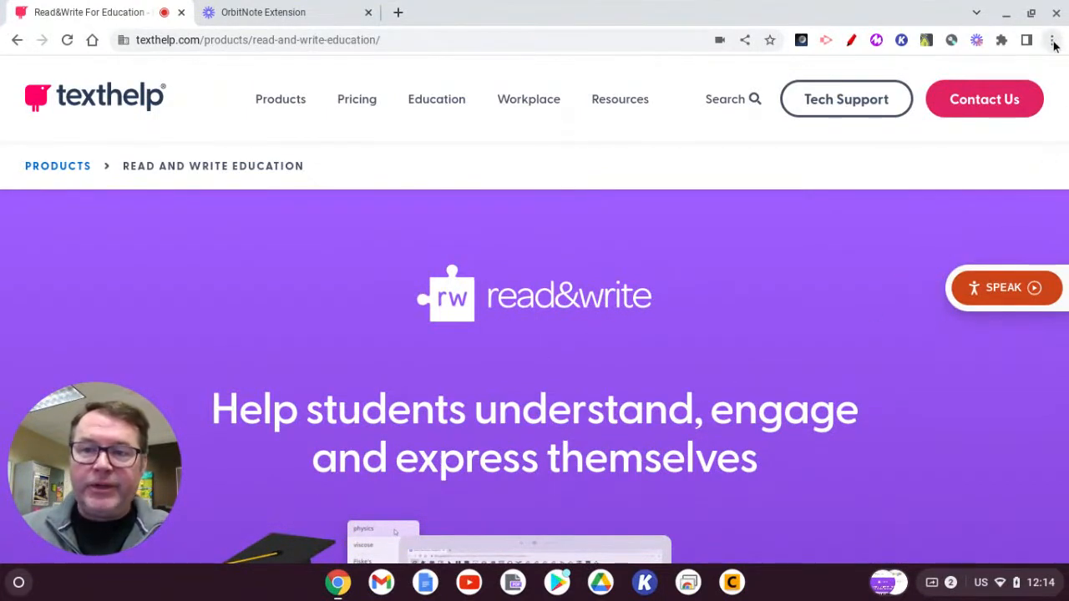
left_click(1053, 40)
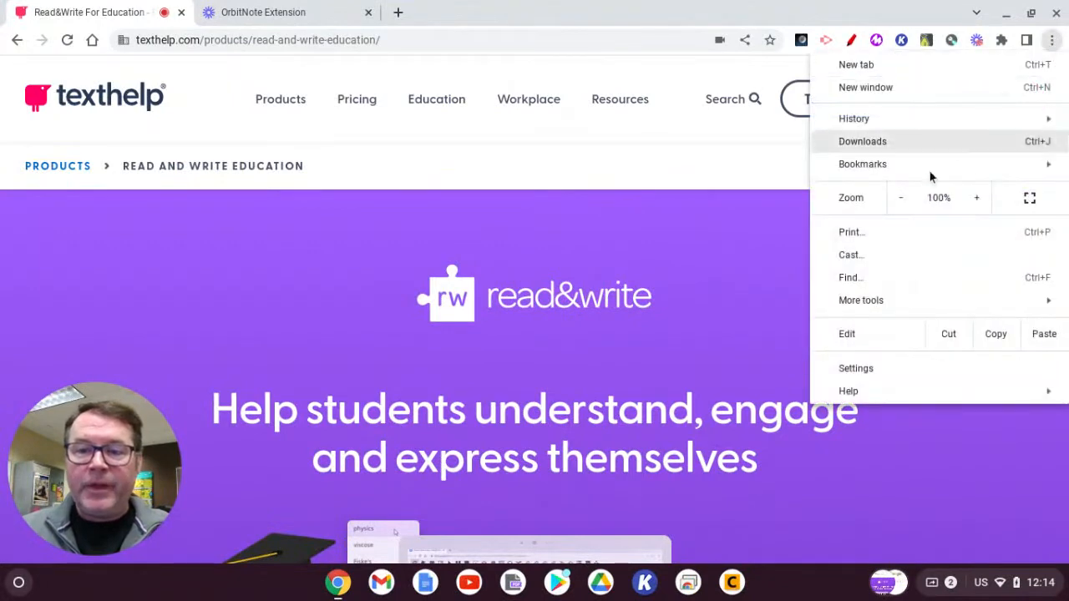
left_click(862, 300)
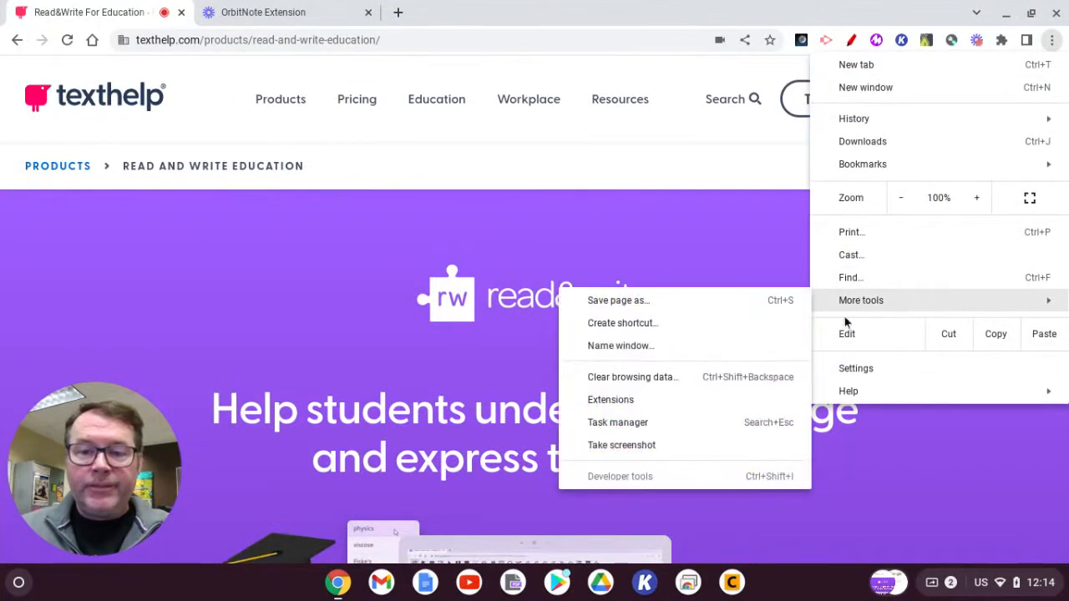
left_click(612, 399)
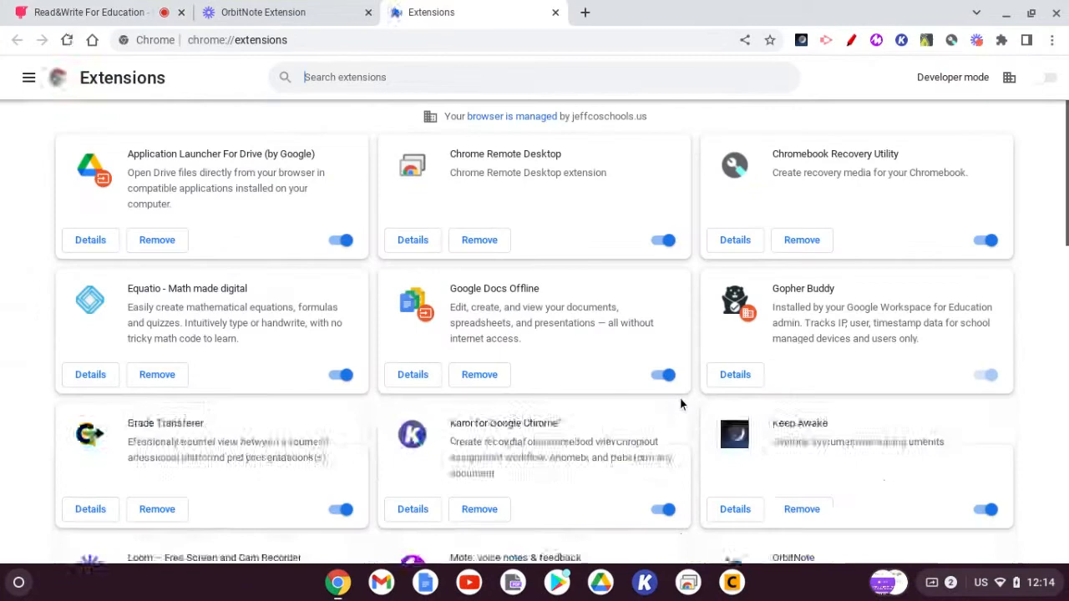
Step: Locate OrbitNote in the list and bring up its details (version 6.0.8, permissions)
scroll("down", 3)
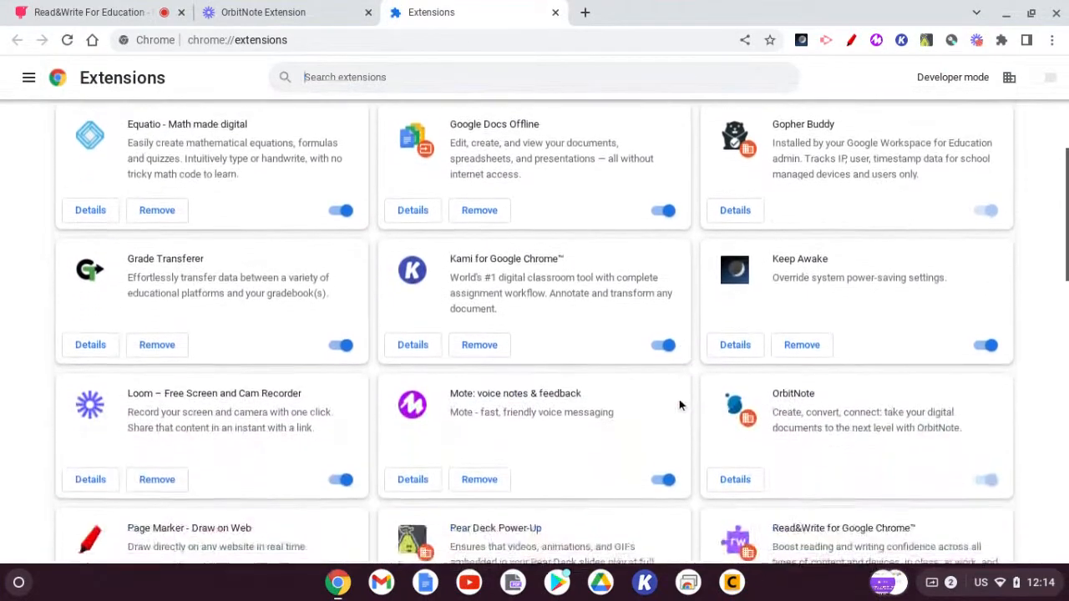
scroll("down", 3)
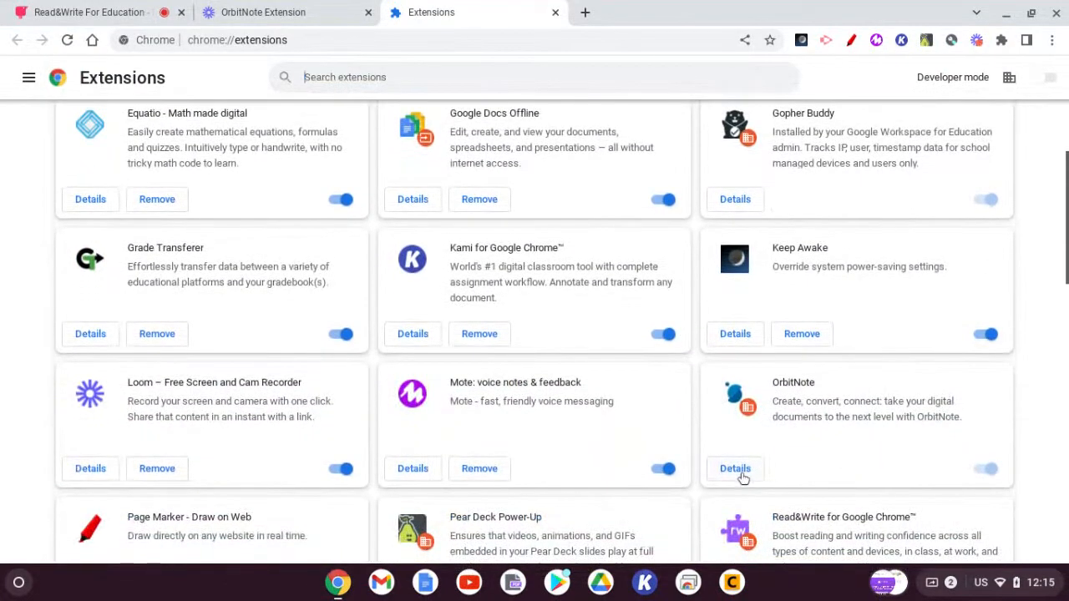
left_click(735, 467)
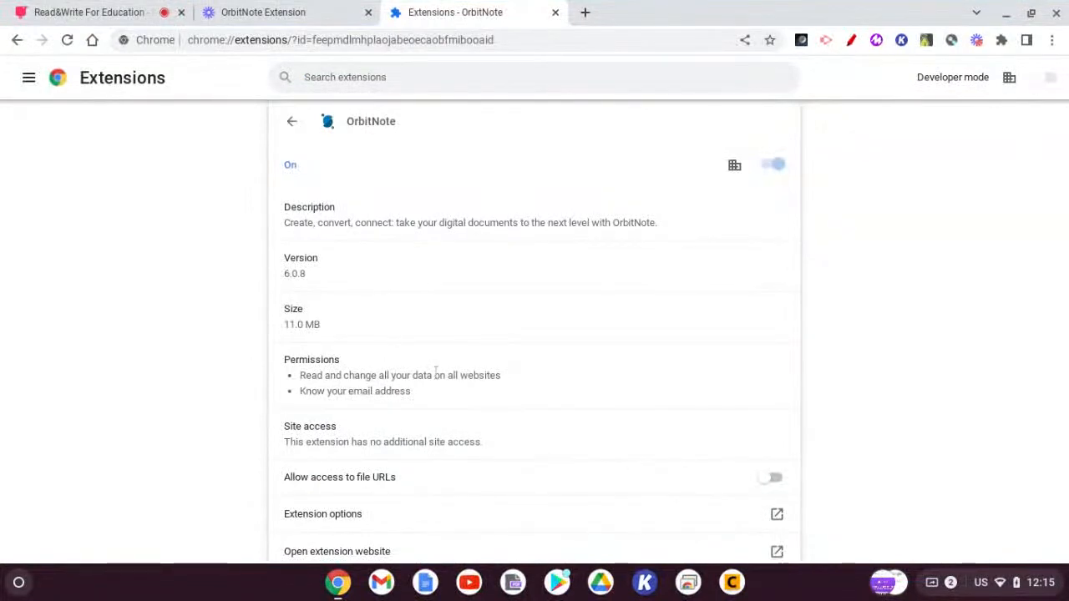
scroll("down", 3)
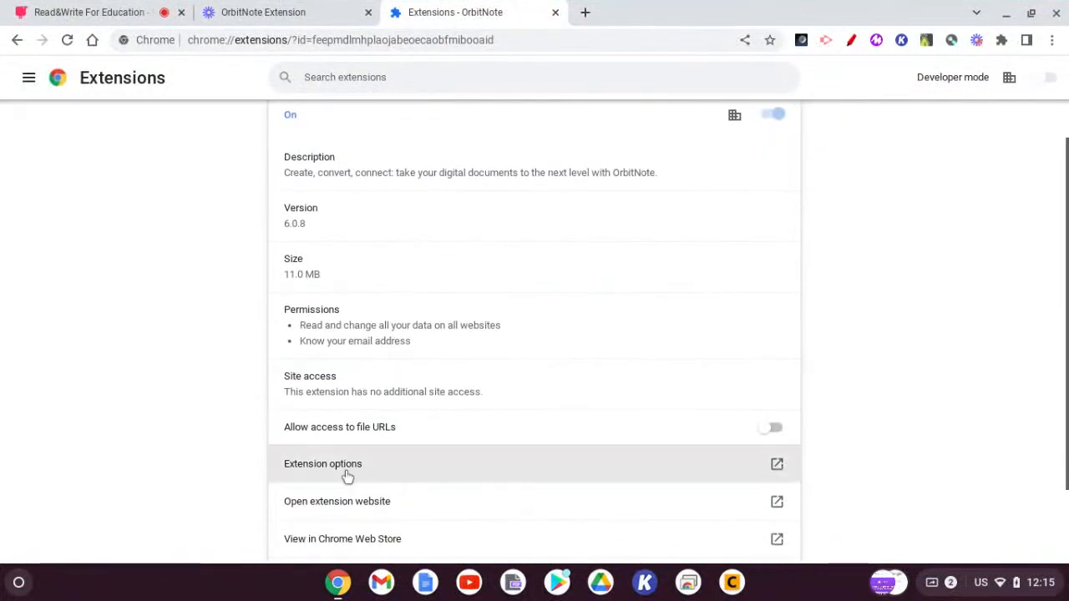
Step: Confirm Open Web PDFs and Open Classroom PDFs Directly are unchecked in OrbitNote's options, then close them
left_click(322, 464)
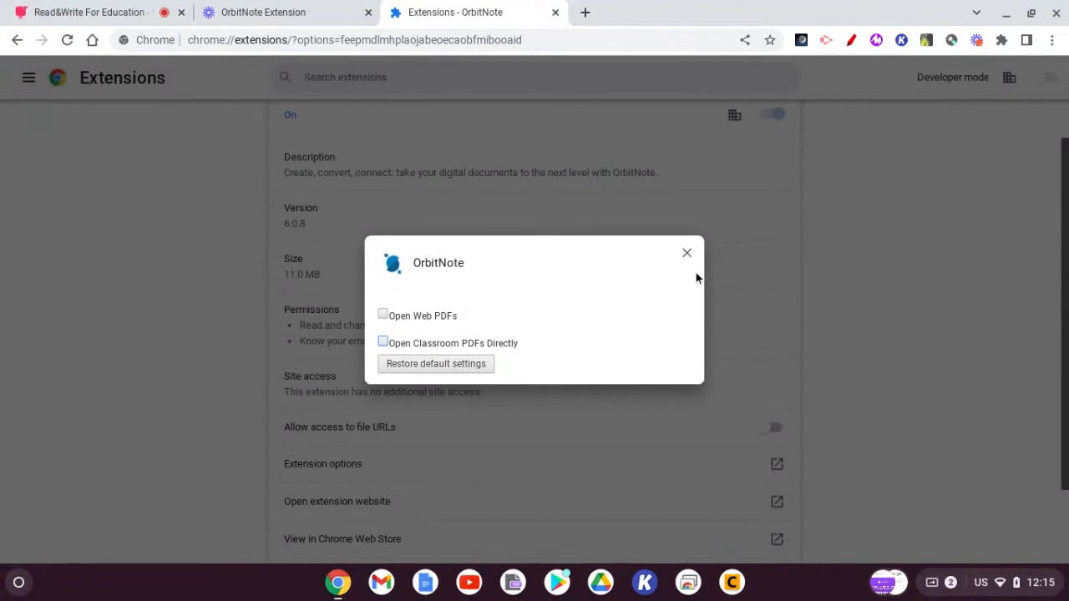
left_click(686, 252)
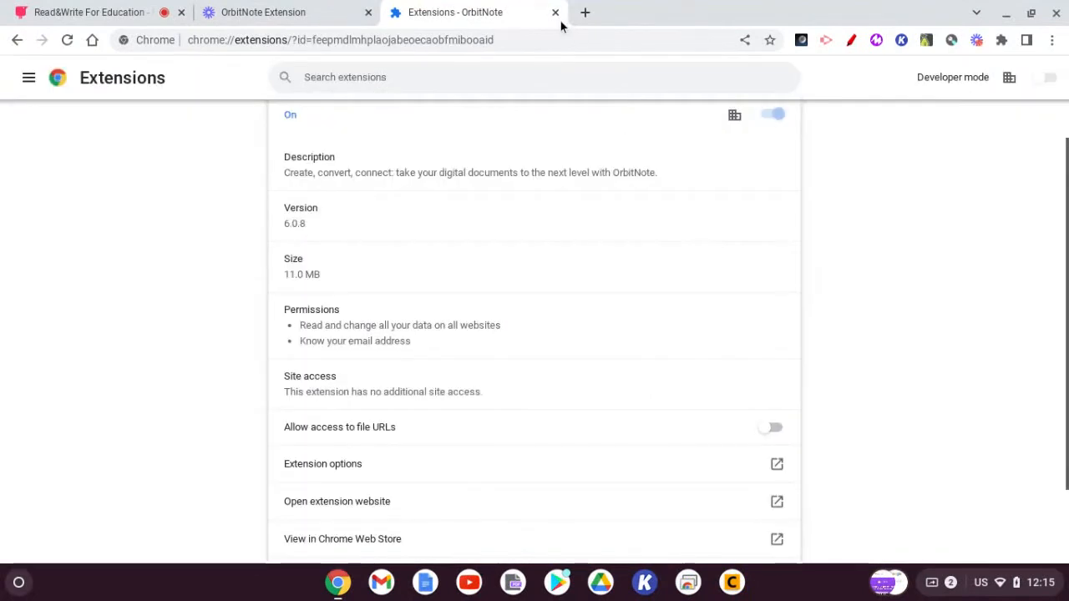